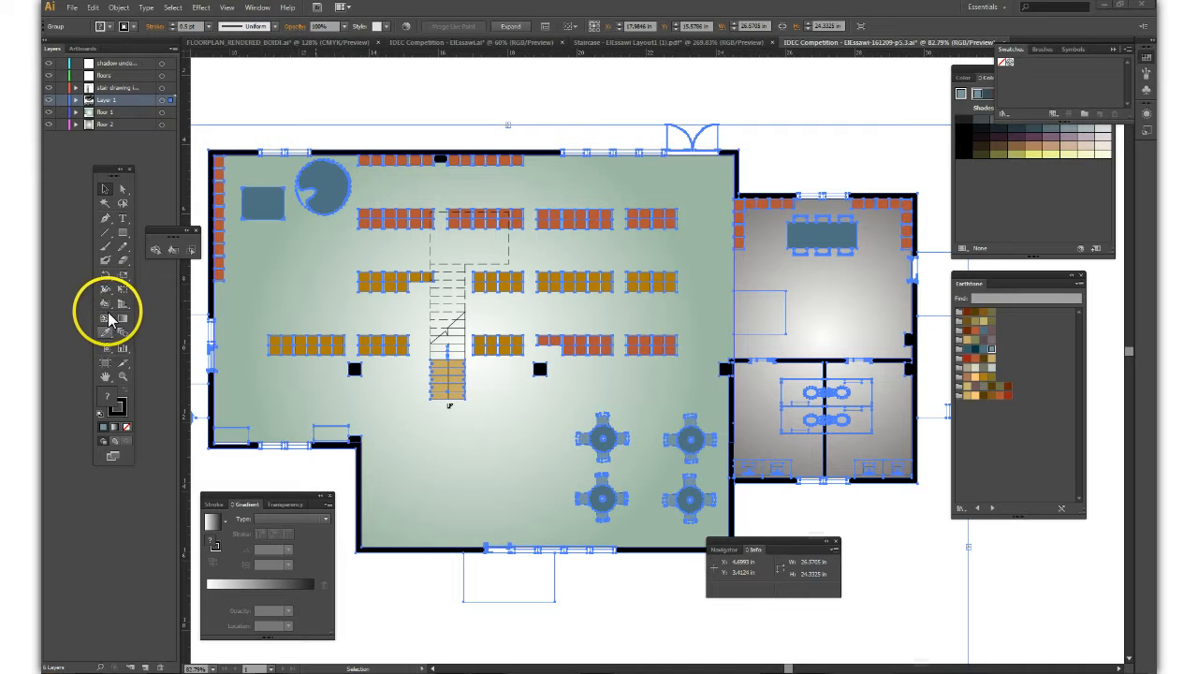
mouse_move(106, 311)
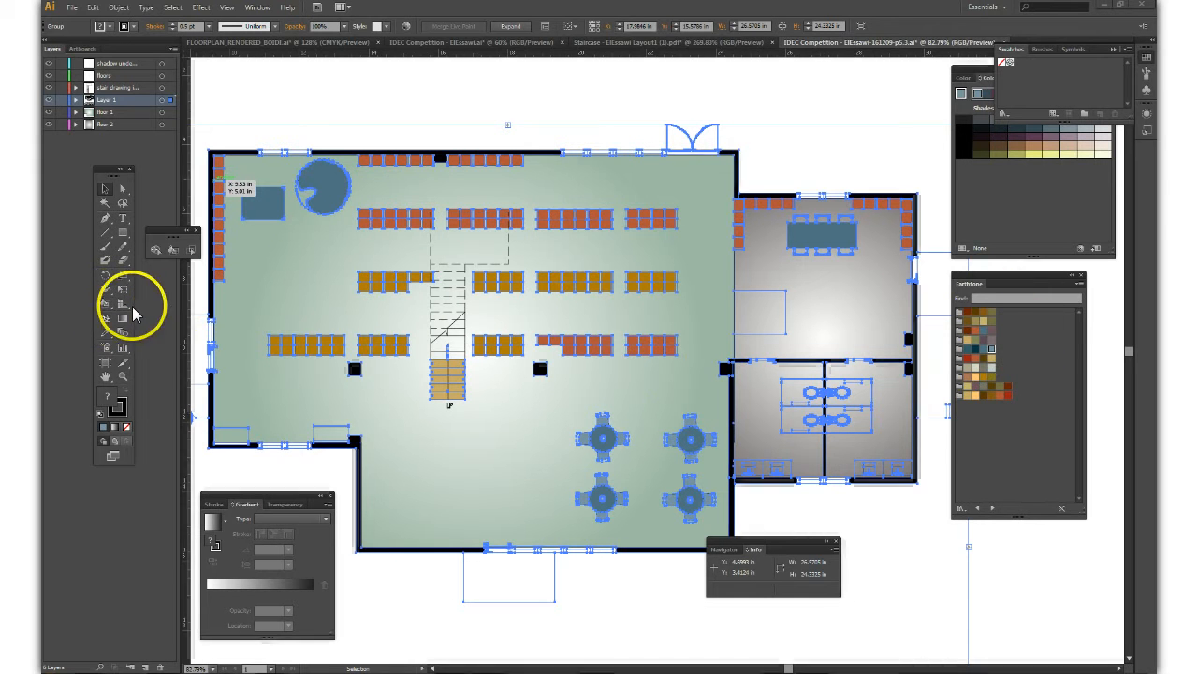
mouse_move(106, 308)
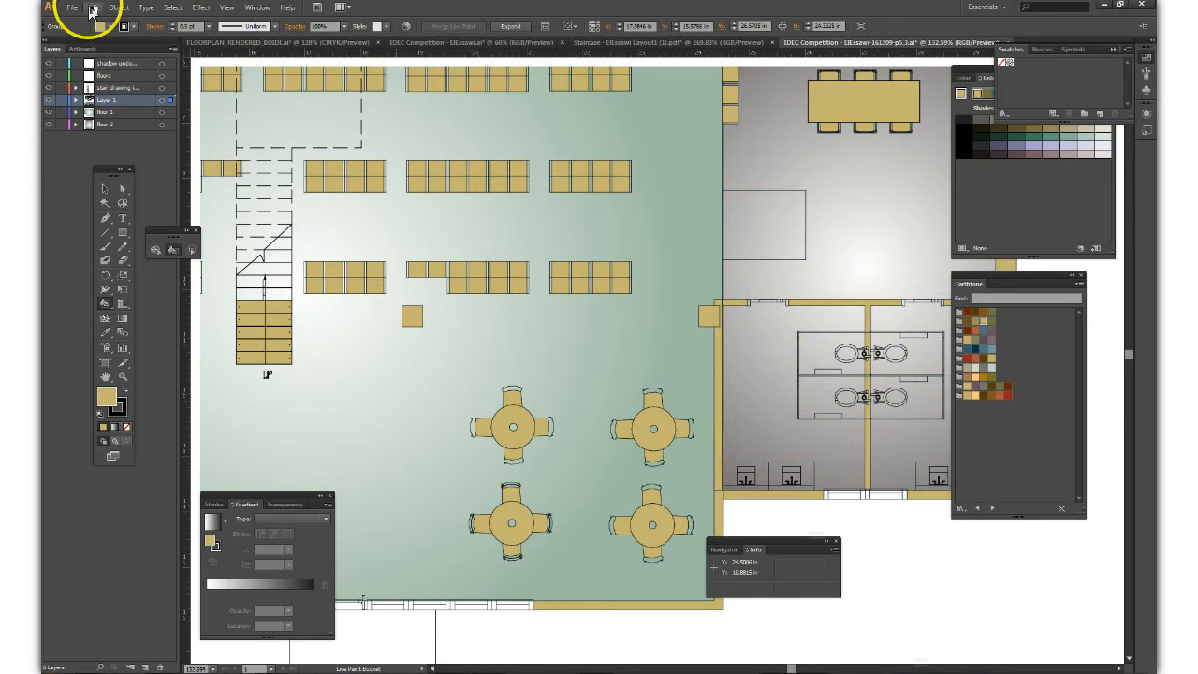
- Undo the tan Live Paint fill to restore the original chair, table and wall colours
left_click(92, 7)
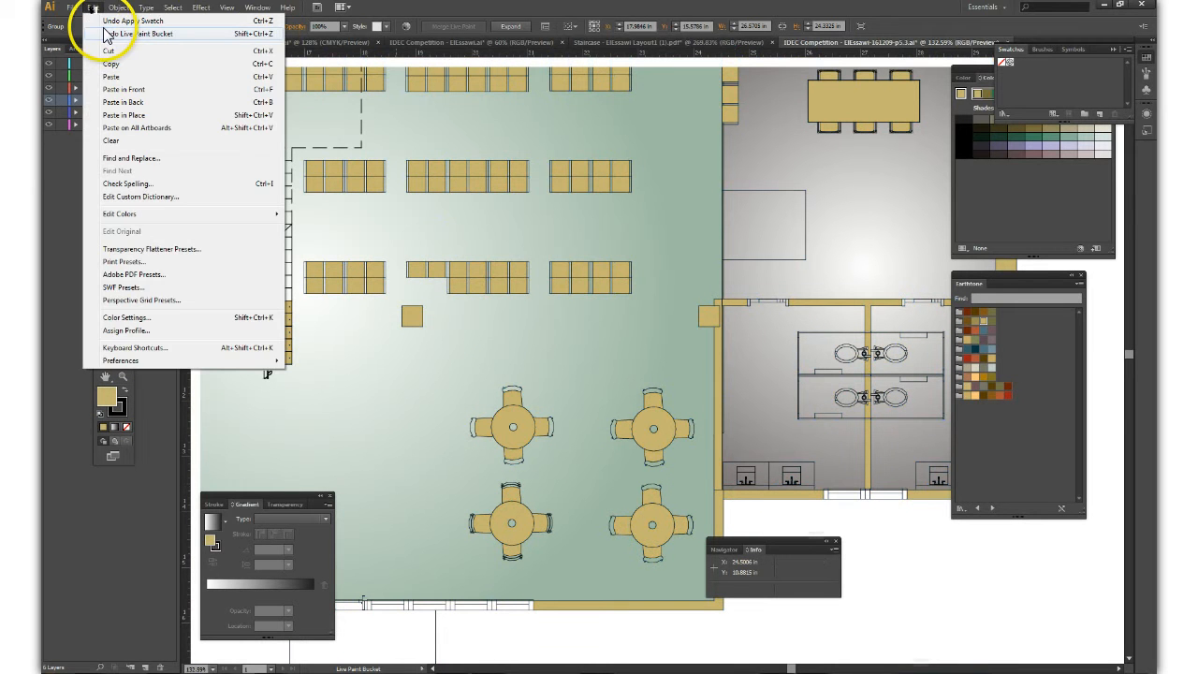
left_click(118, 21)
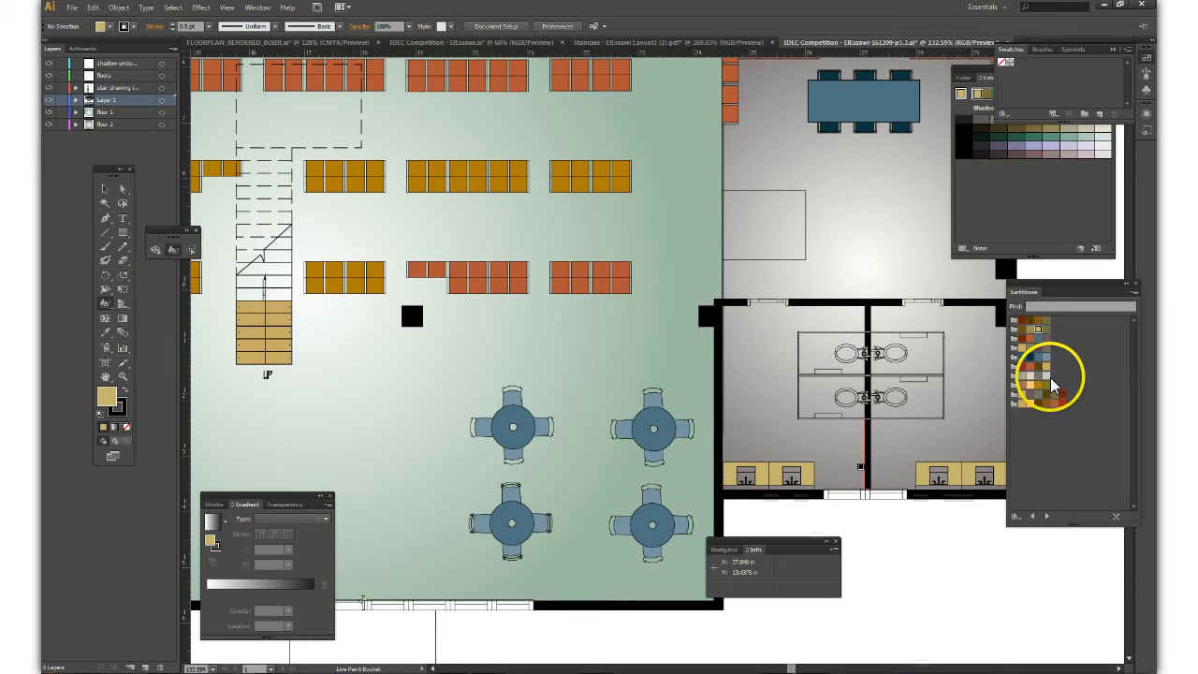
mouse_move(1047, 382)
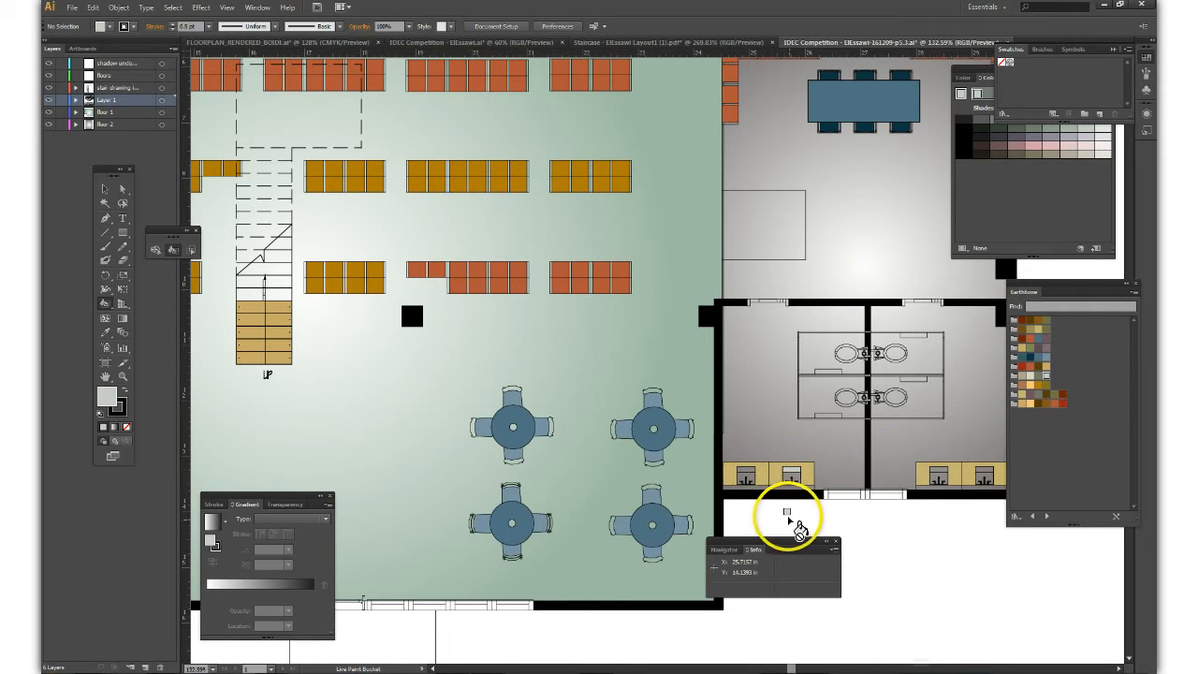
- Paint the restroom counter and a toilet light grey with the Live Paint Bucket
left_click(792, 478)
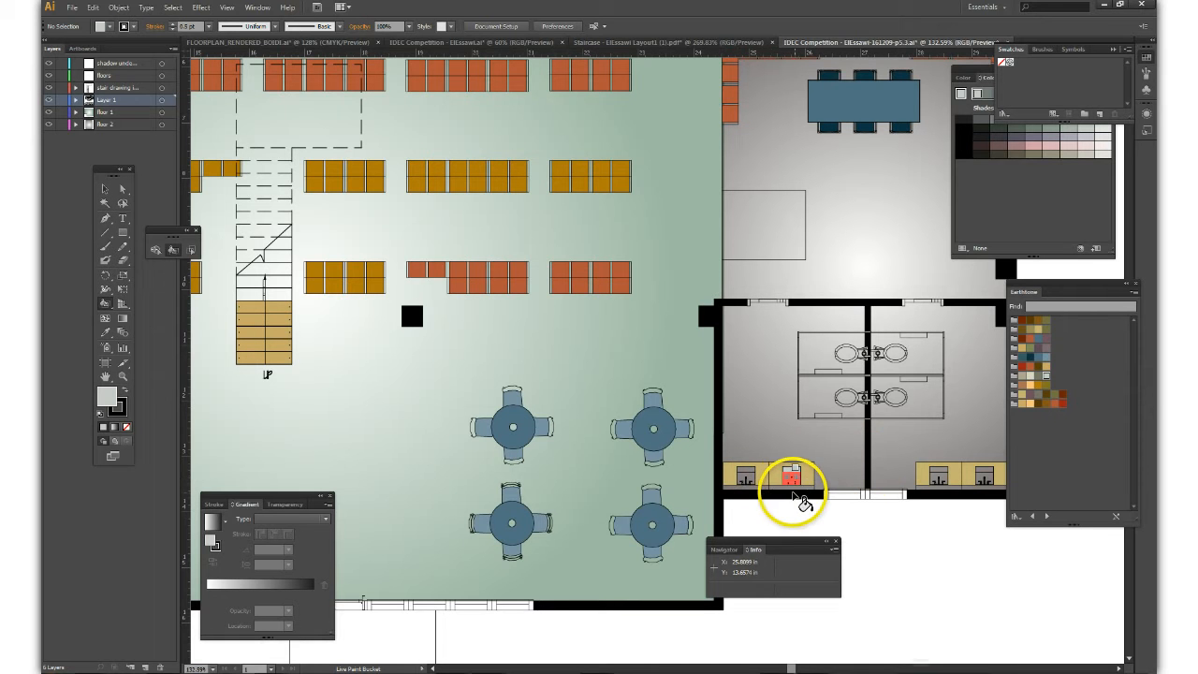
mouse_move(756, 492)
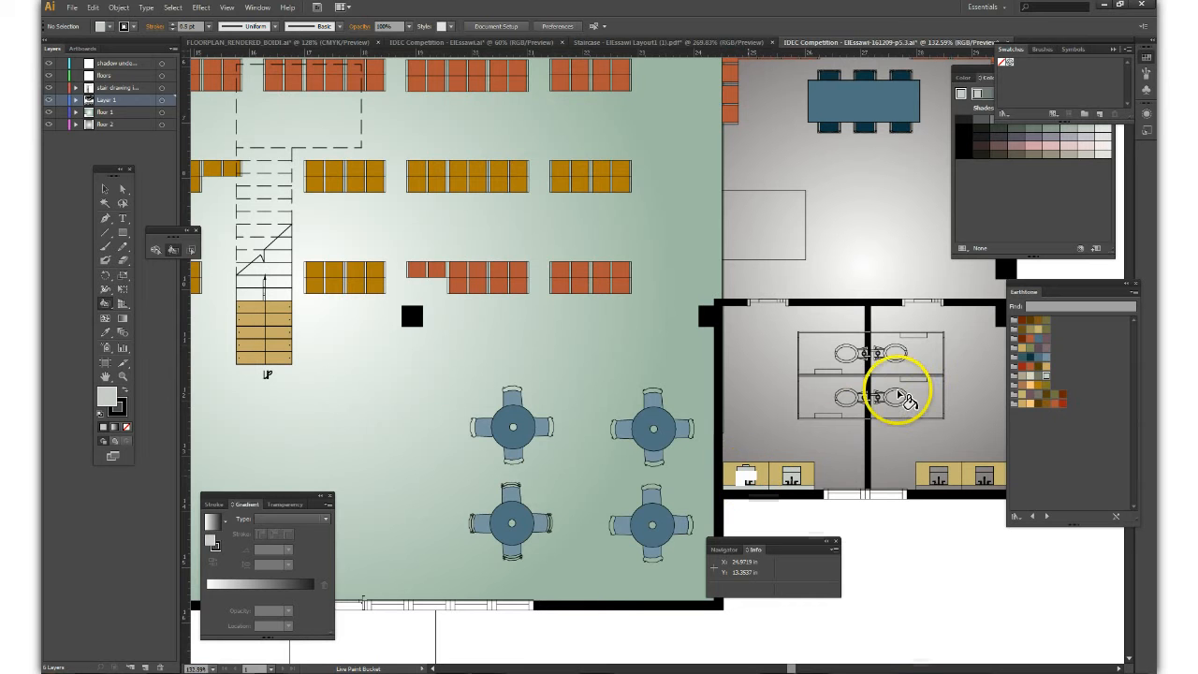
mouse_move(896, 355)
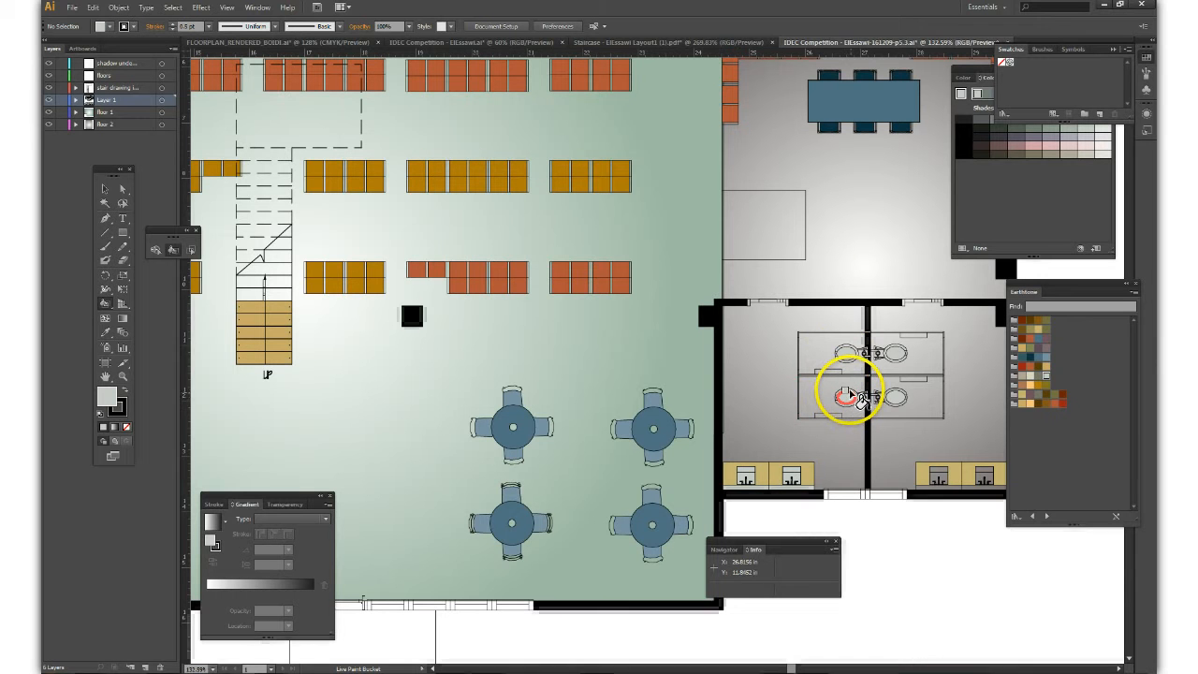
left_click(845, 397)
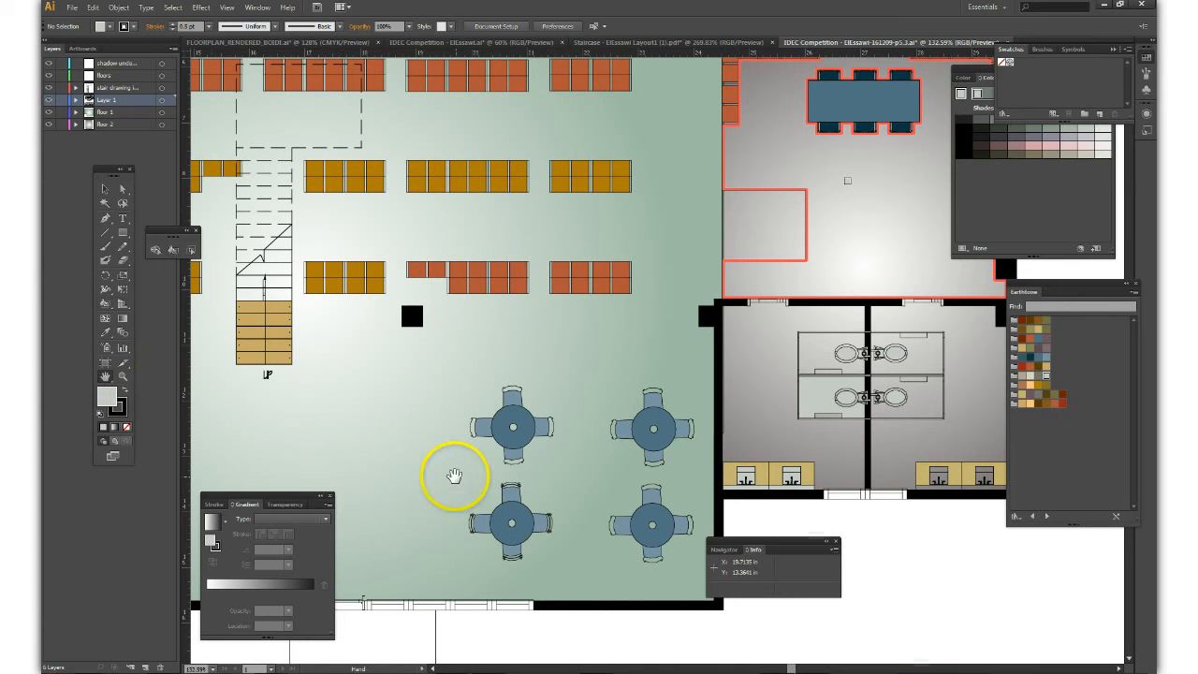
scroll("down", 3)
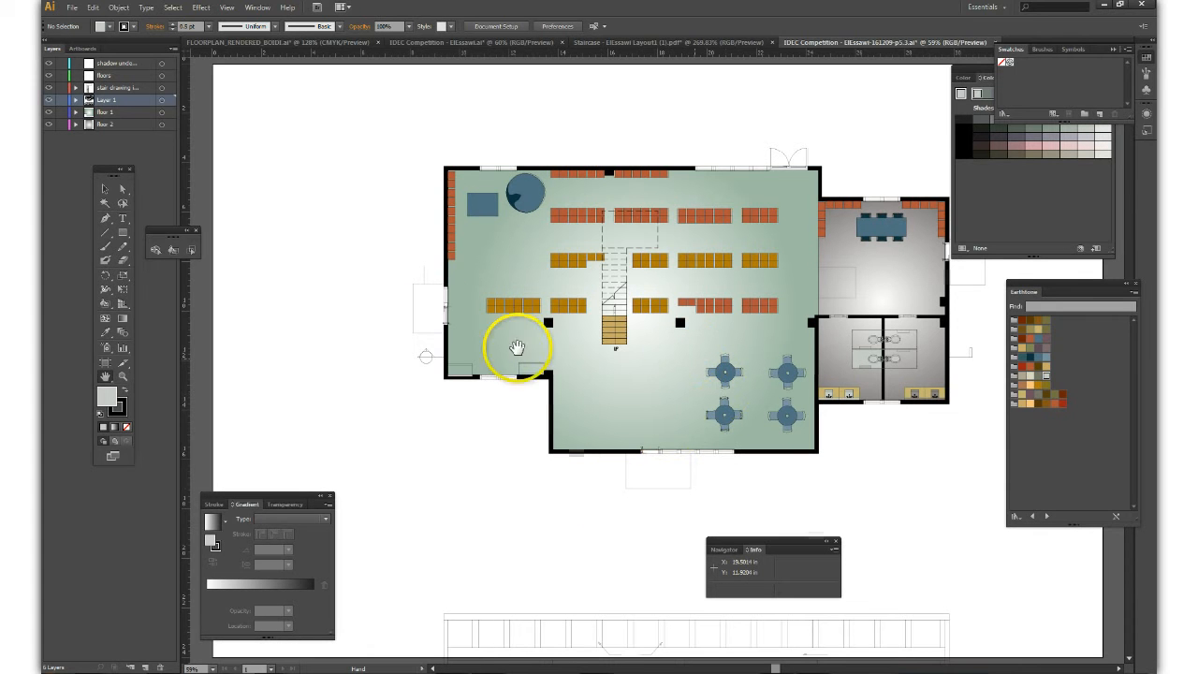
- Select the whole floor plan as one group
left_click(105, 189)
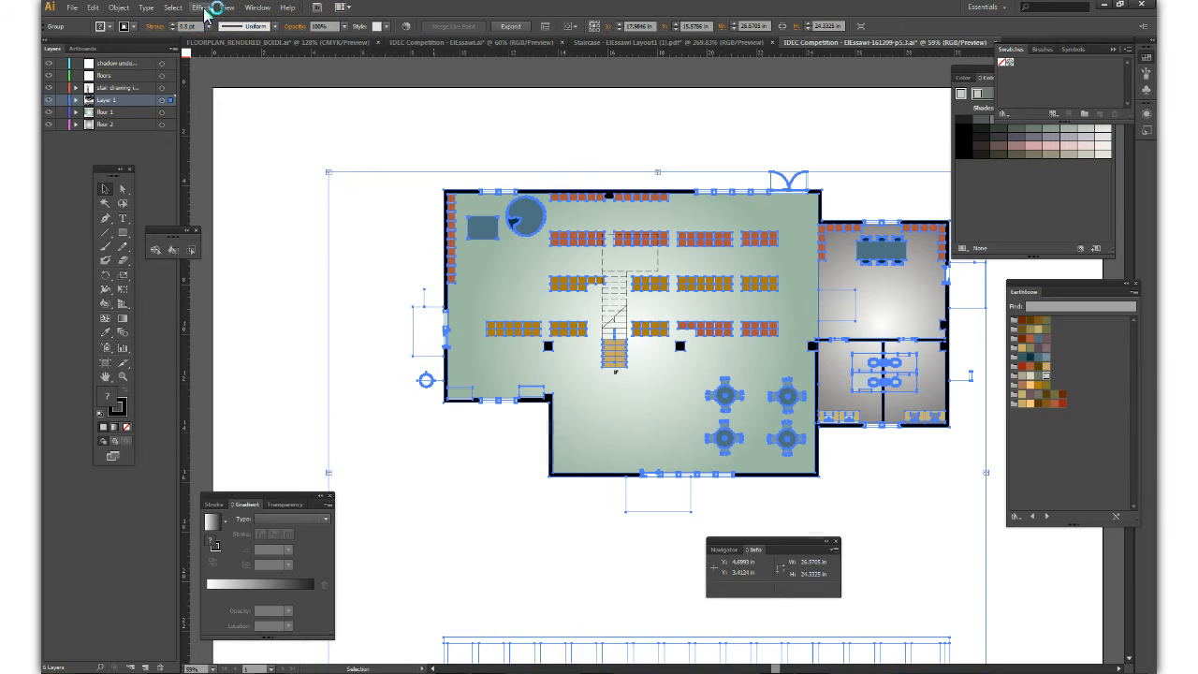
left_click(200, 7)
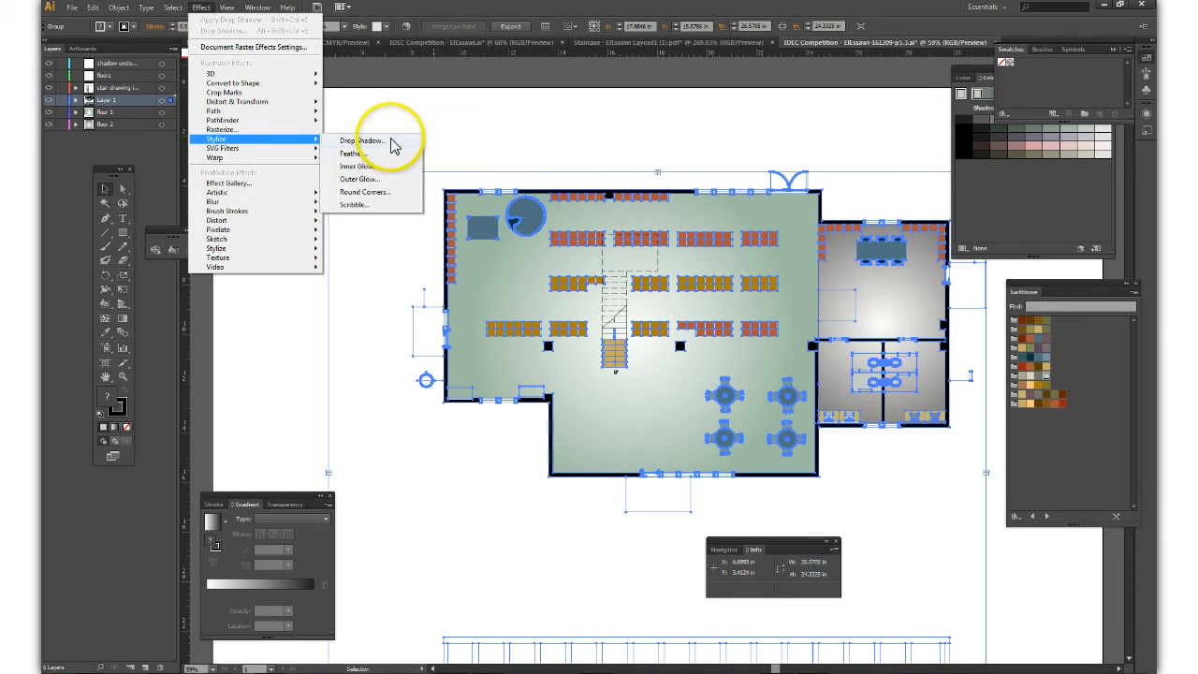
- Open the Stylize > Drop Shadow settings for the selected floor plan
left_click(363, 140)
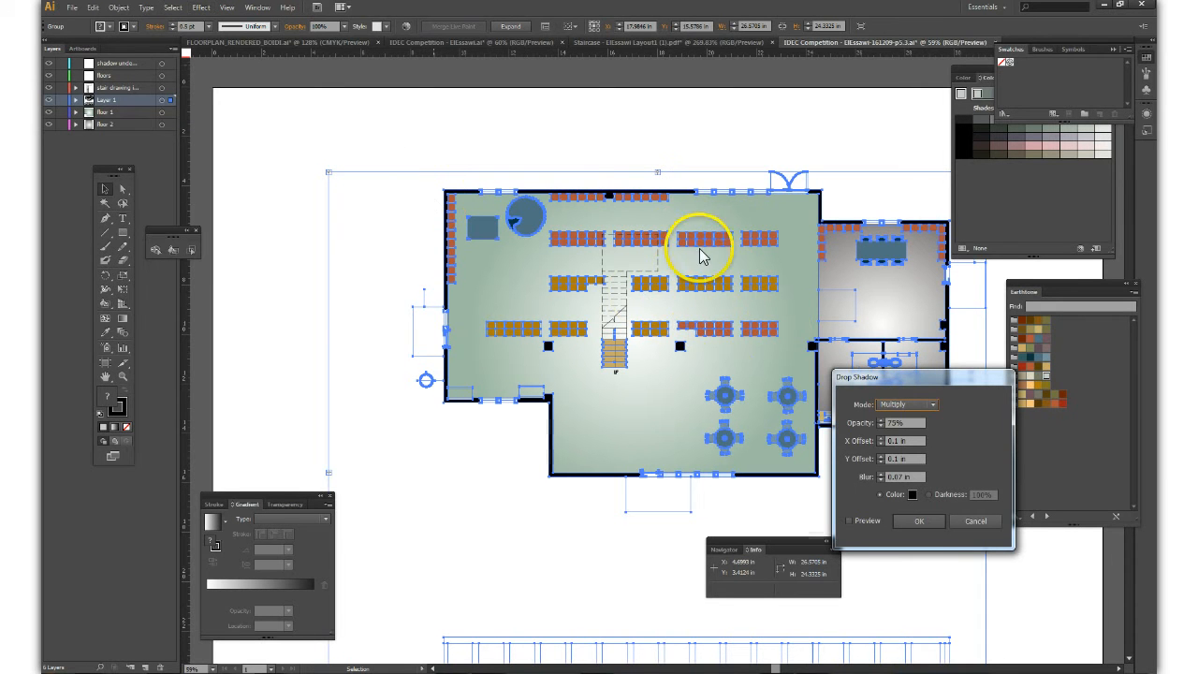
mouse_move(978, 286)
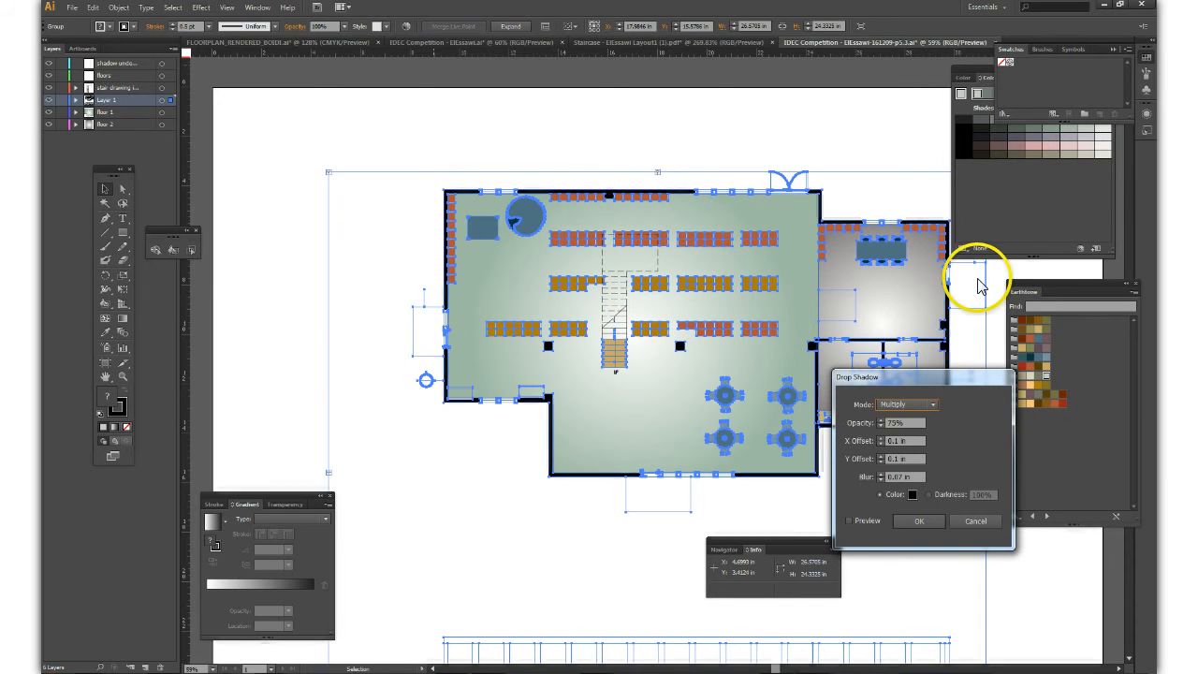
mouse_move(887, 569)
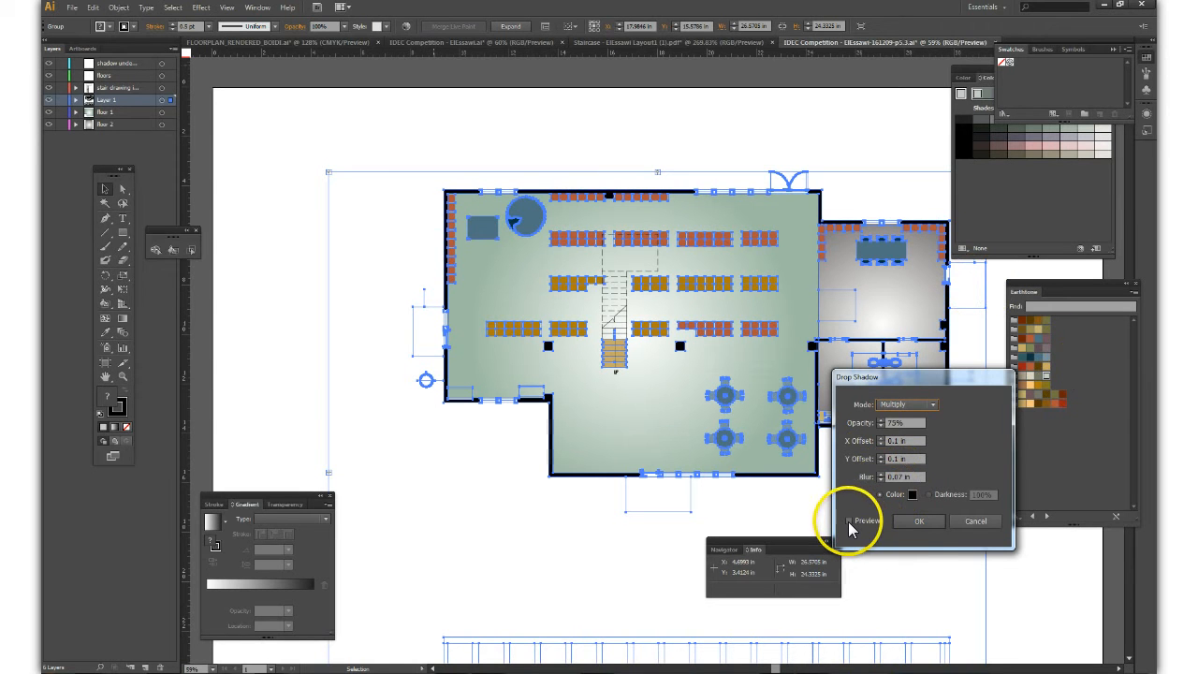
- Apply a previewed multiply drop shadow at about 79% opacity, 0.1 in offsets, 0.07 in blur
left_click(850, 521)
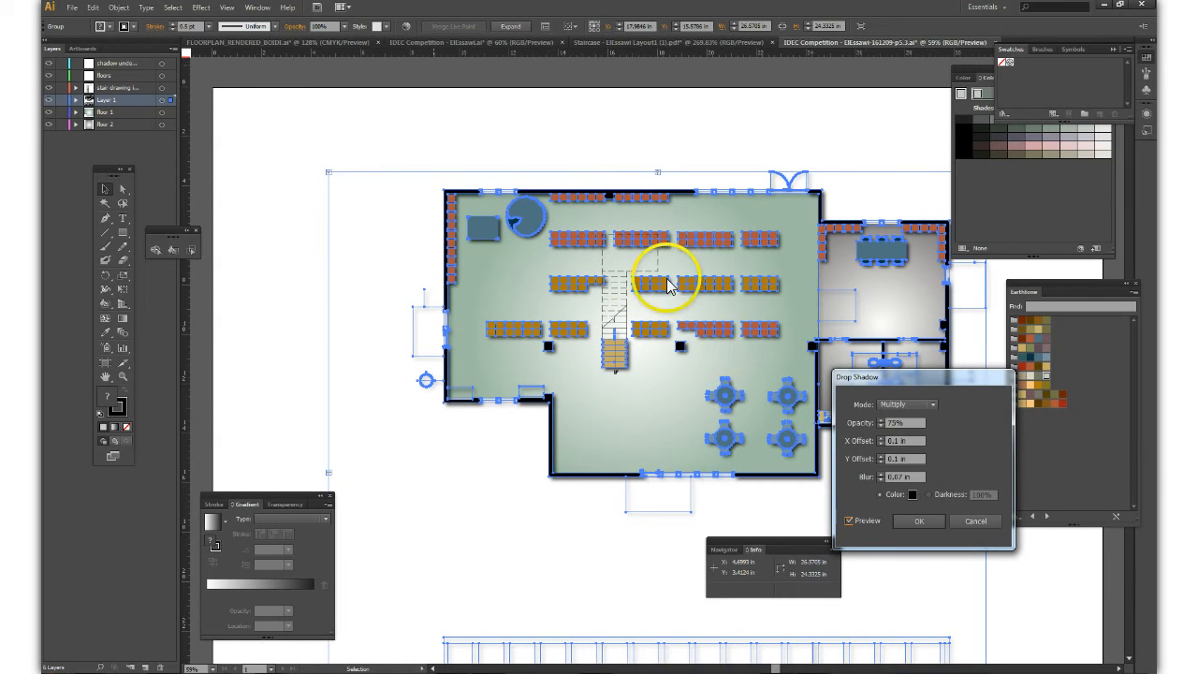
mouse_move(127, 382)
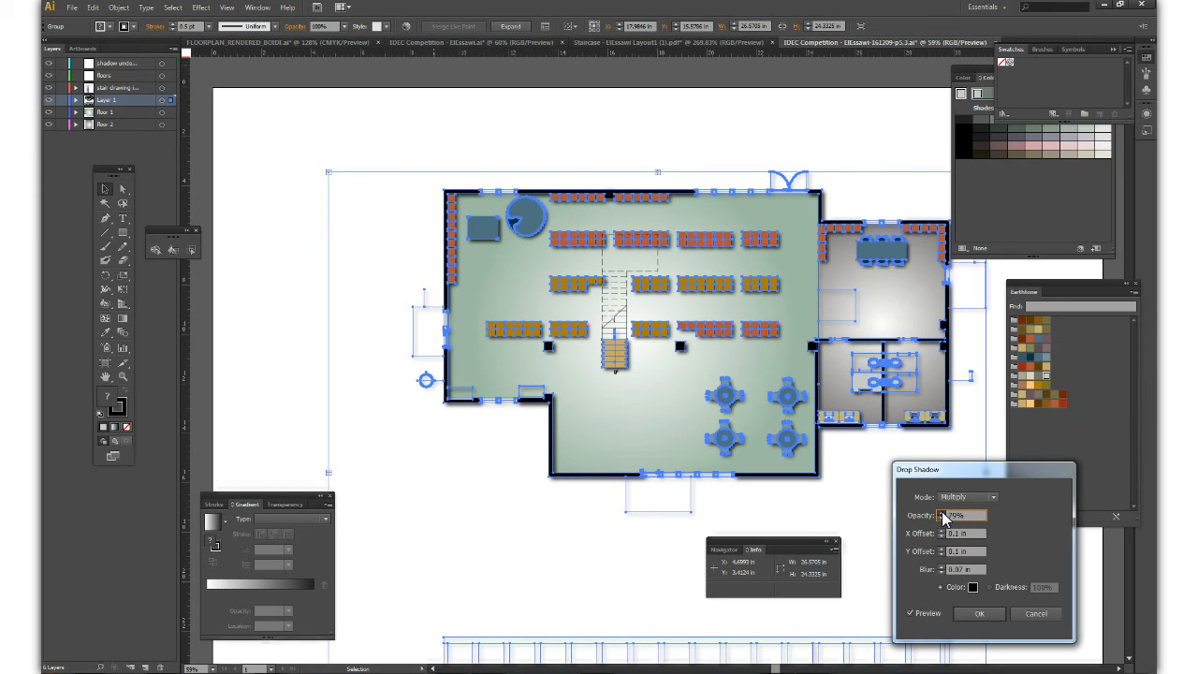
left_click(973, 497)
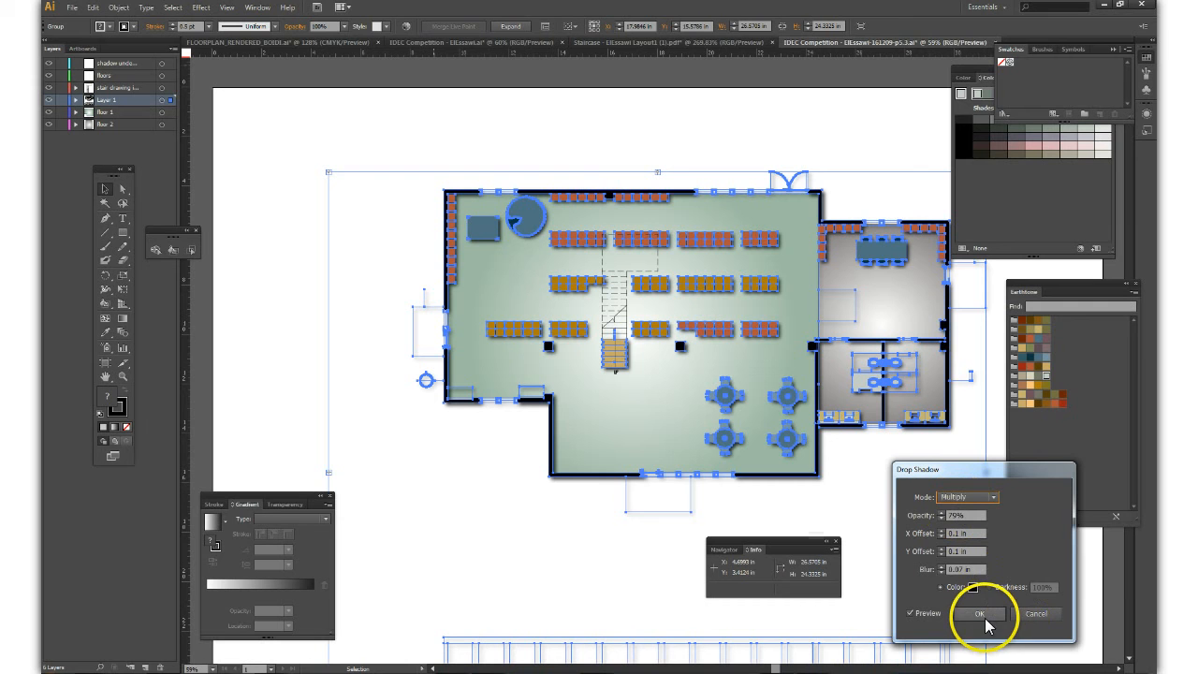
left_click(979, 614)
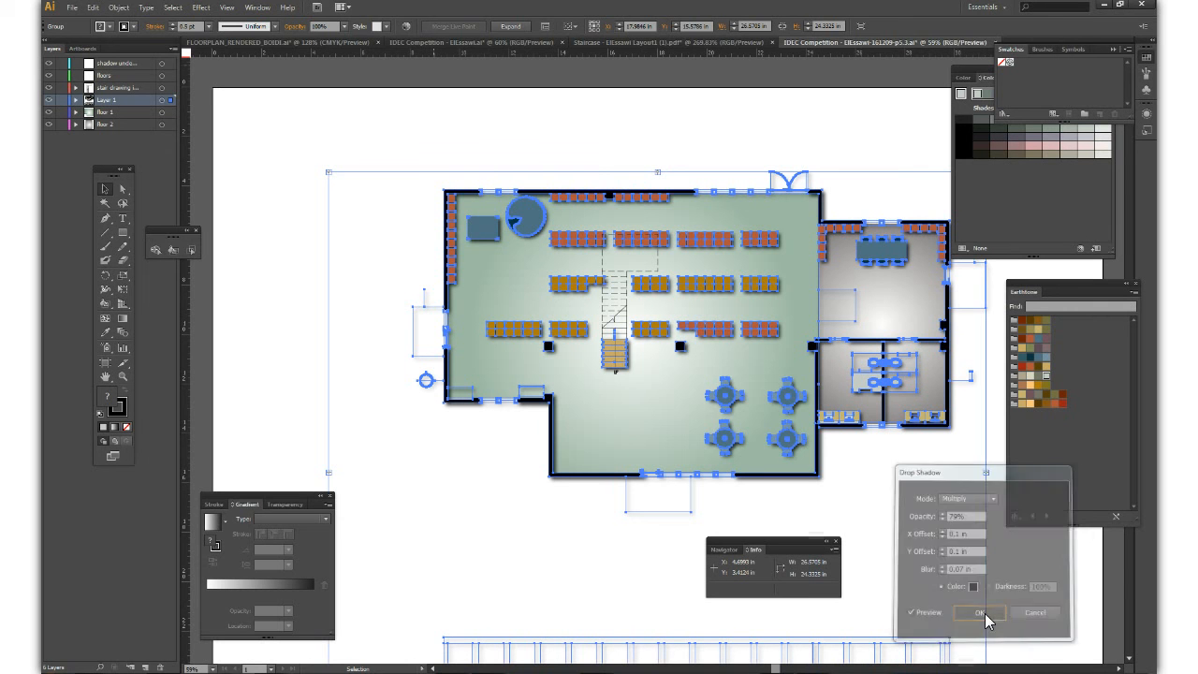
- Deselect everything to review the shadowed floor plan
left_click(978, 612)
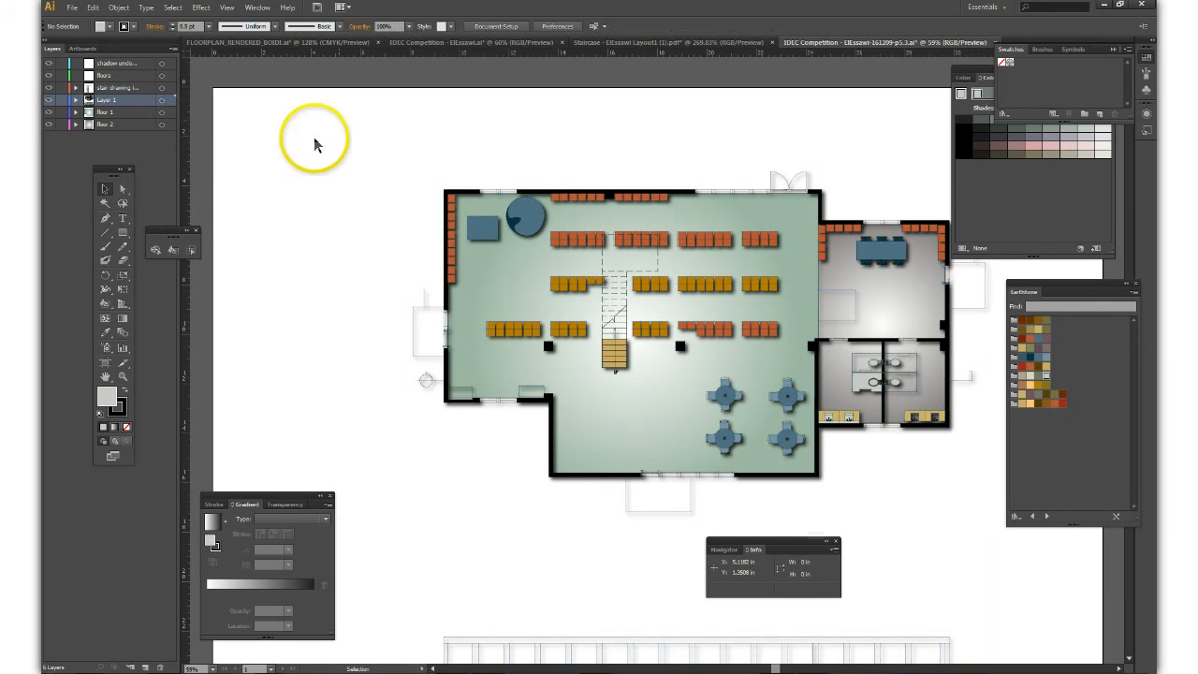
mouse_move(1044, 622)
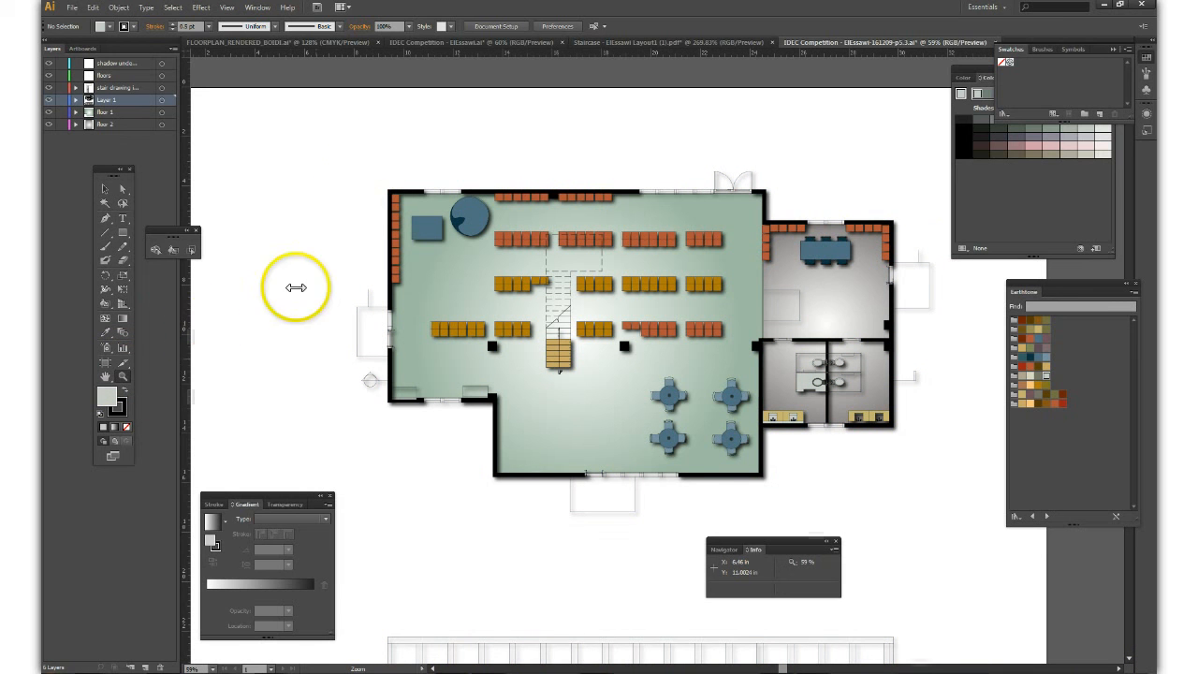
mouse_move(117, 379)
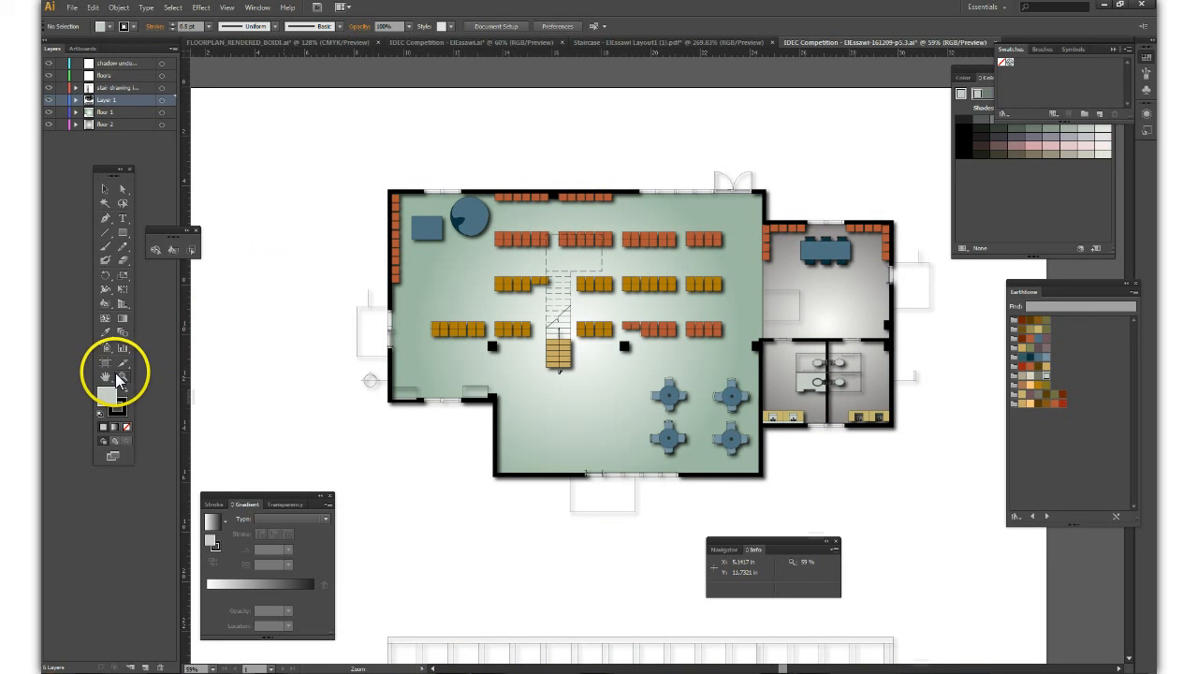